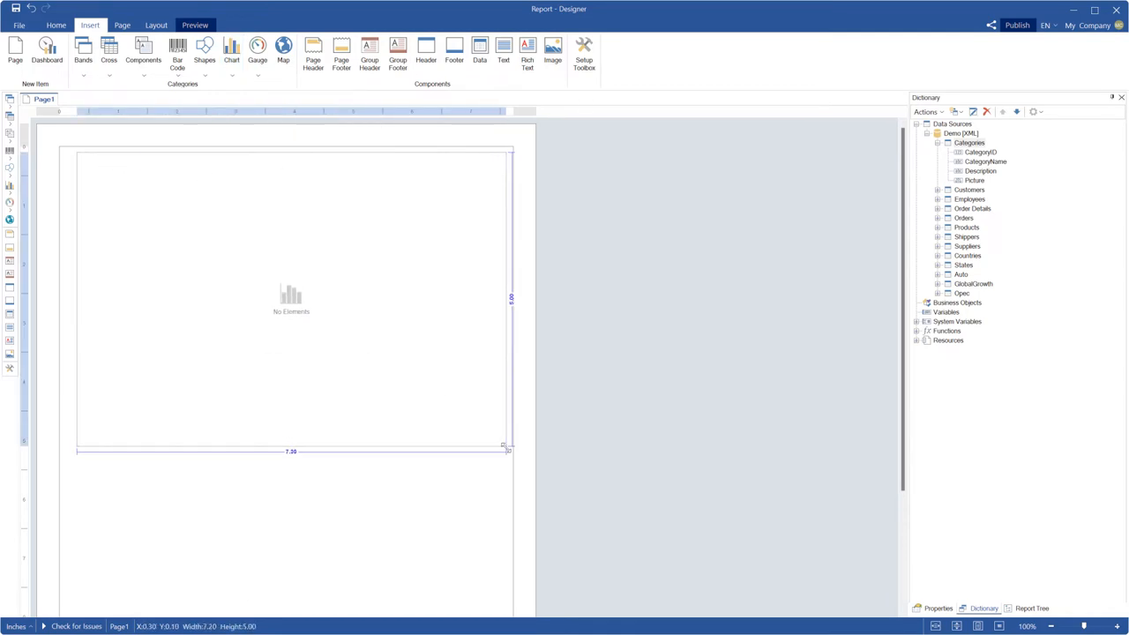
- Insert a 3D Pie chart bound to Categories.CategoryID values
{"action": "left_click", "coordinate": [231, 51]}
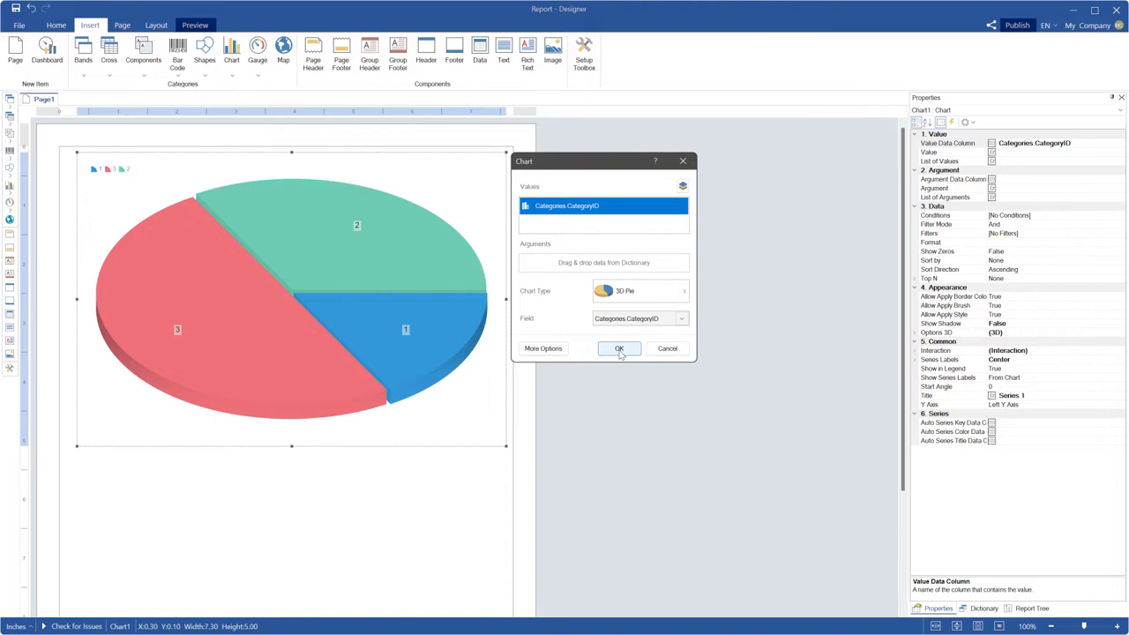
{"action": "left_click", "coordinate": [619, 348]}
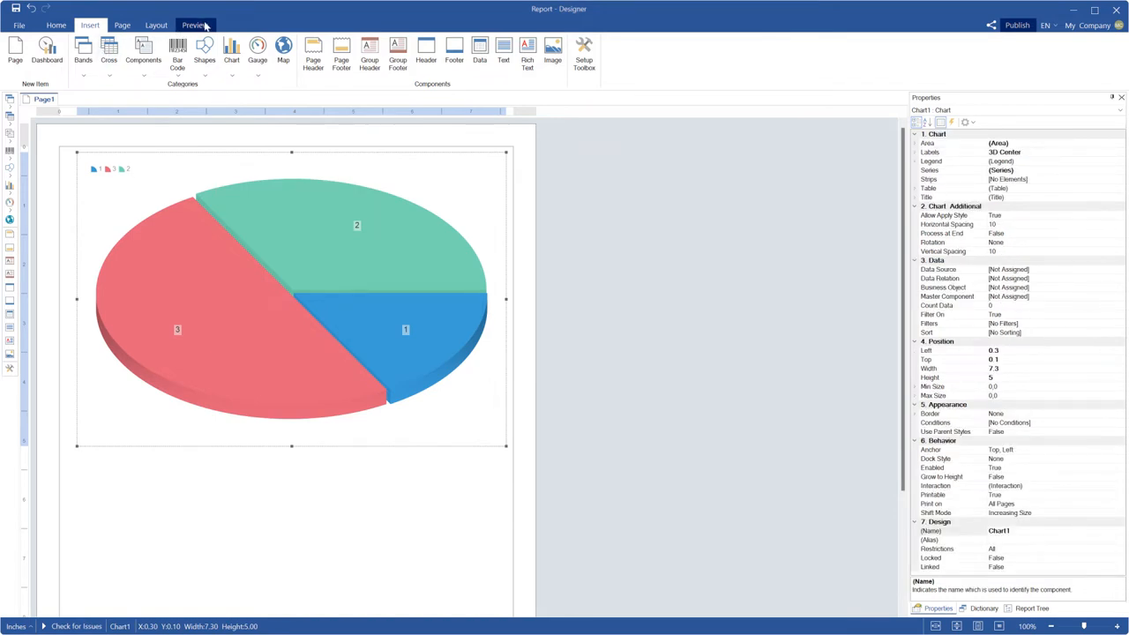
- Preview the rendered report, then return to the pie chart's design settings
{"action": "left_click", "coordinate": [195, 25]}
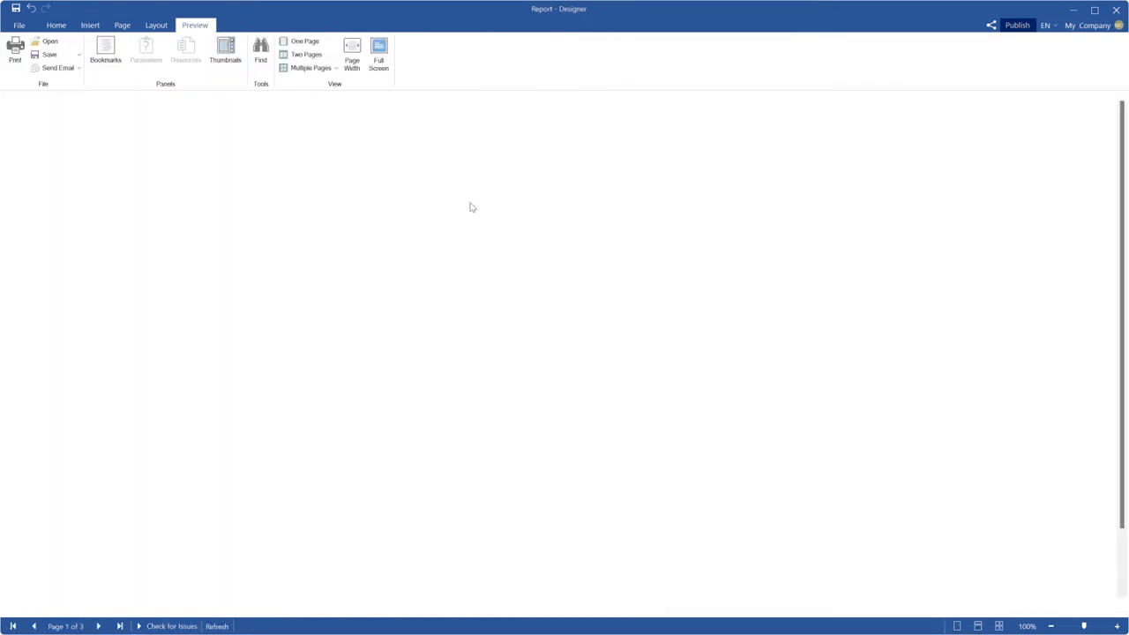
{"action": "left_click", "coordinate": [217, 625]}
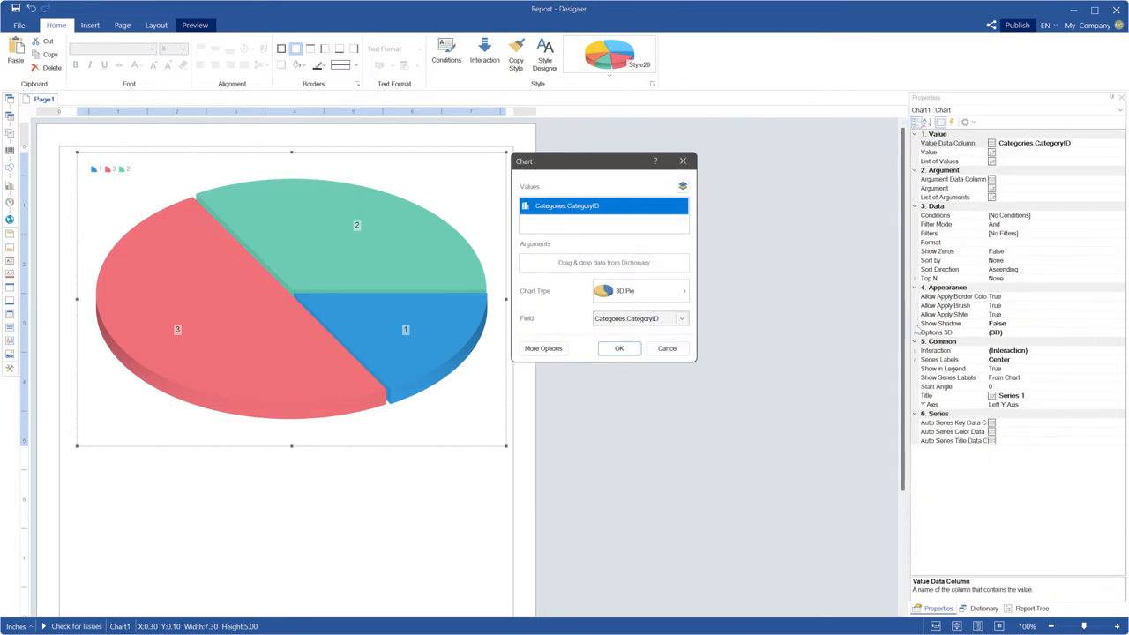
- Set the pie's Options 3D to distance 10, height 50 and opacity 0.75
{"action": "left_click", "coordinate": [916, 333]}
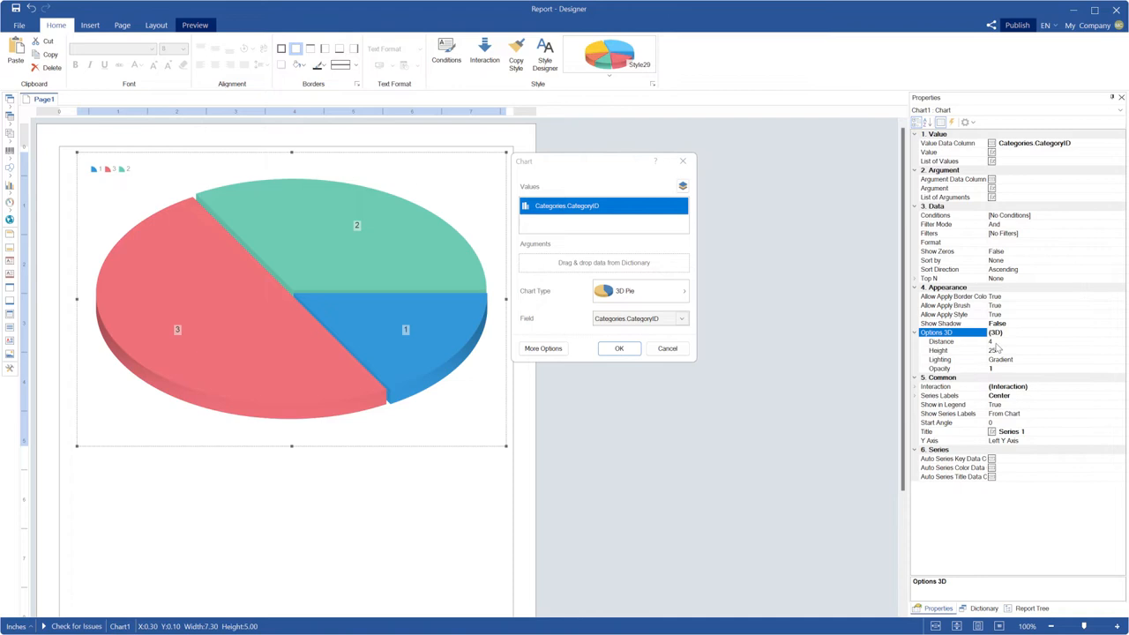
{"action": "left_click", "coordinate": [940, 341]}
{"action": "type", "text": "10"}
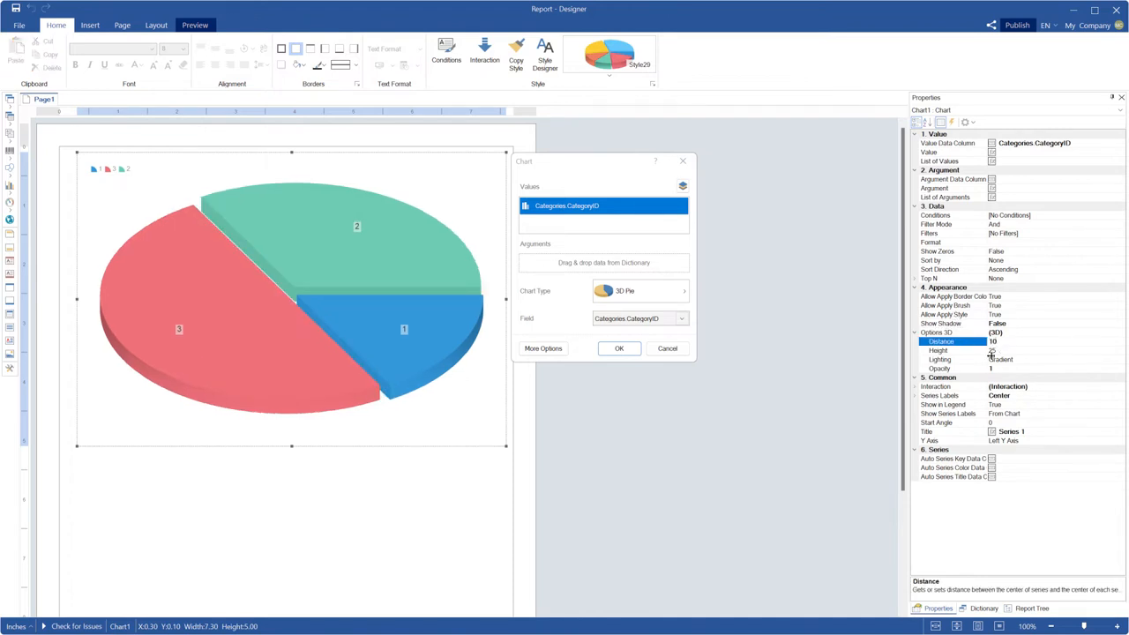
{"action": "left_click", "coordinate": [953, 350]}
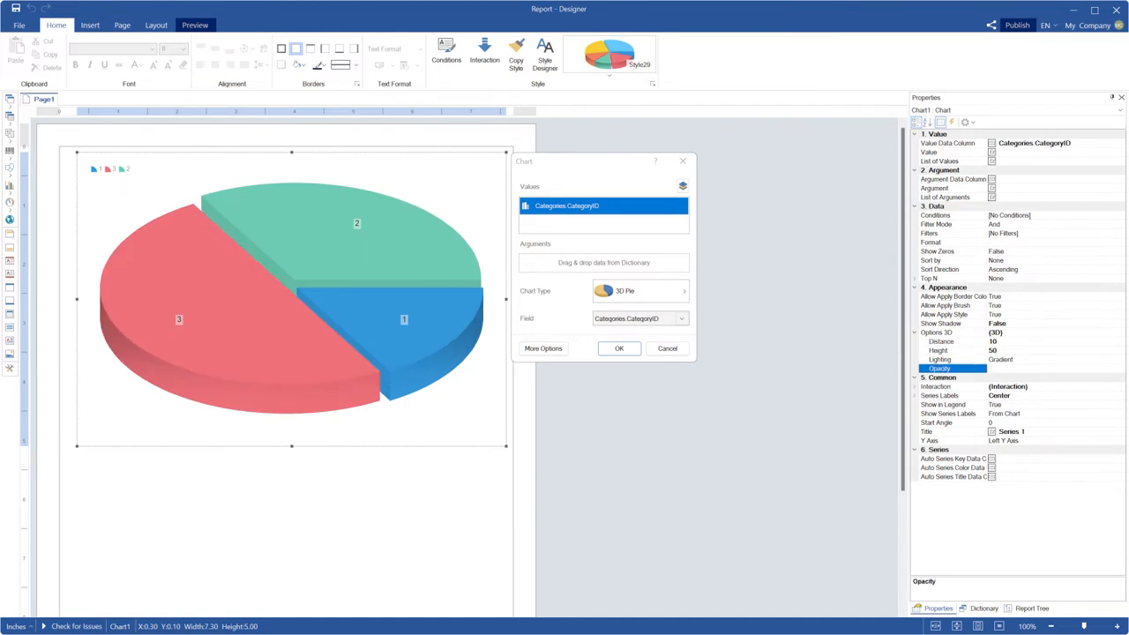
{"action": "type", "text": "0.75"}
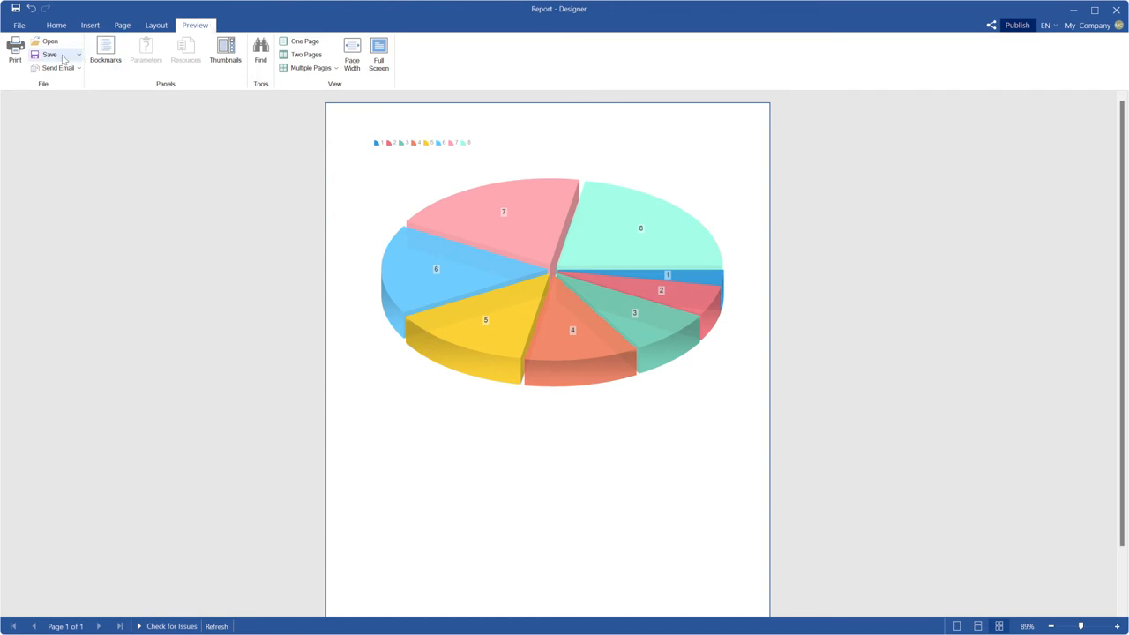
- Export the preview as an Adobe PDF, replacing D:/Data/Report.pdf
{"action": "left_click", "coordinate": [50, 54]}
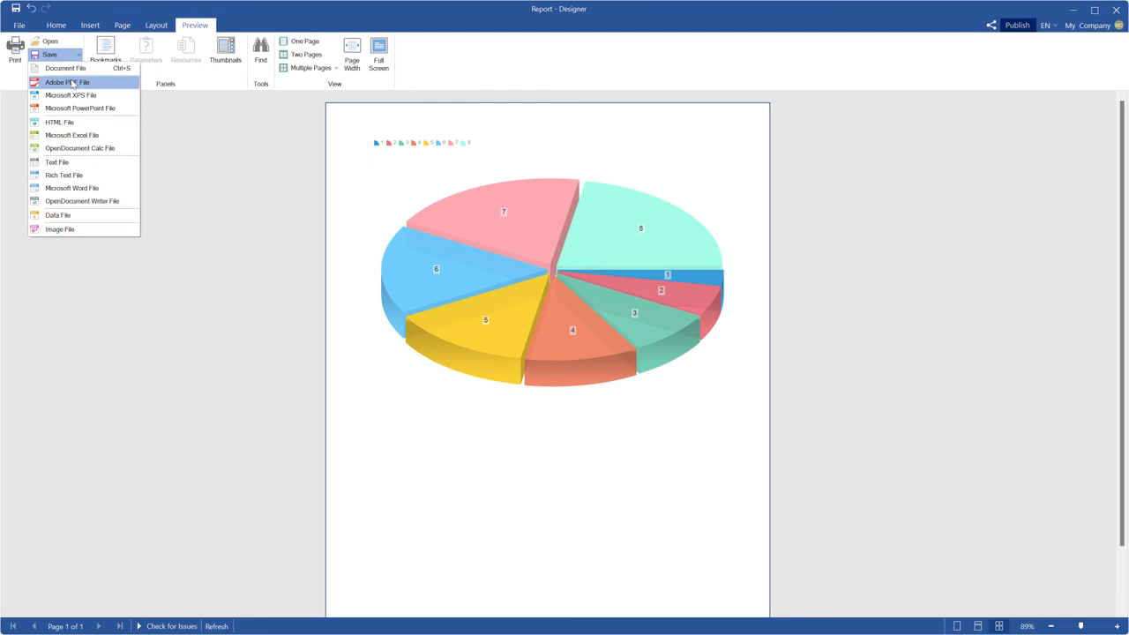
{"action": "left_click", "coordinate": [66, 82]}
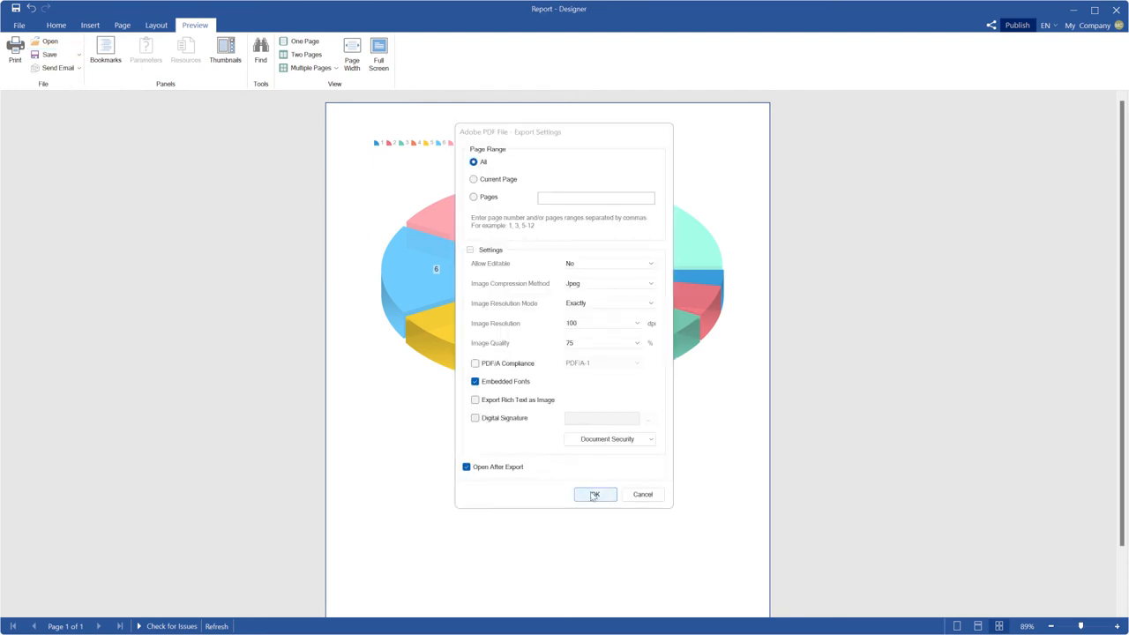
{"action": "left_click", "coordinate": [594, 494]}
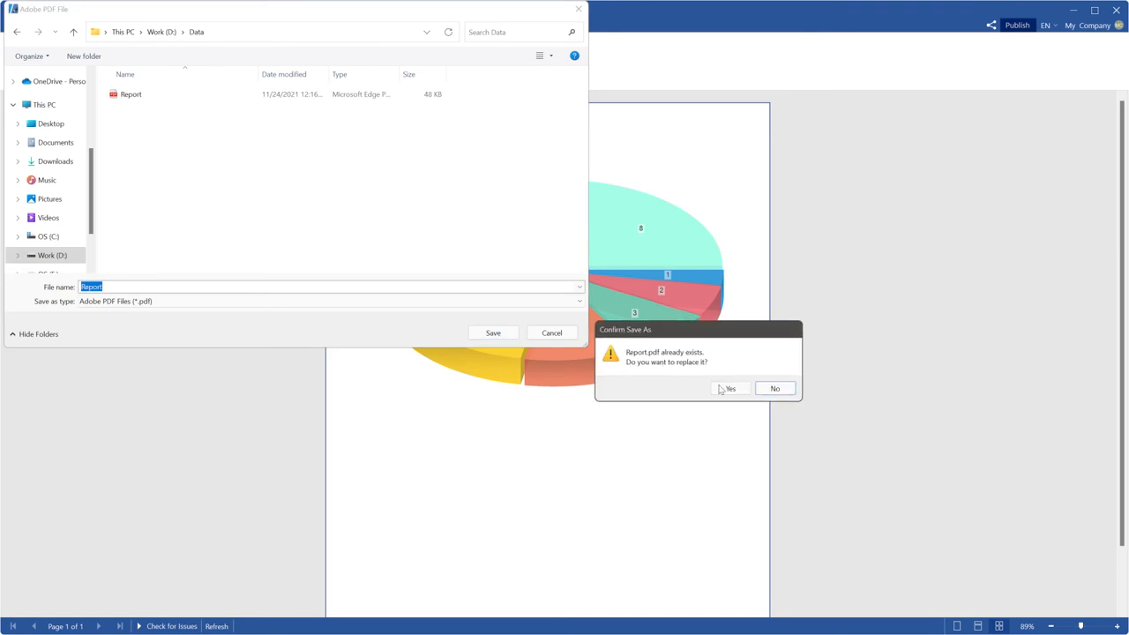
{"action": "left_click", "coordinate": [729, 388]}
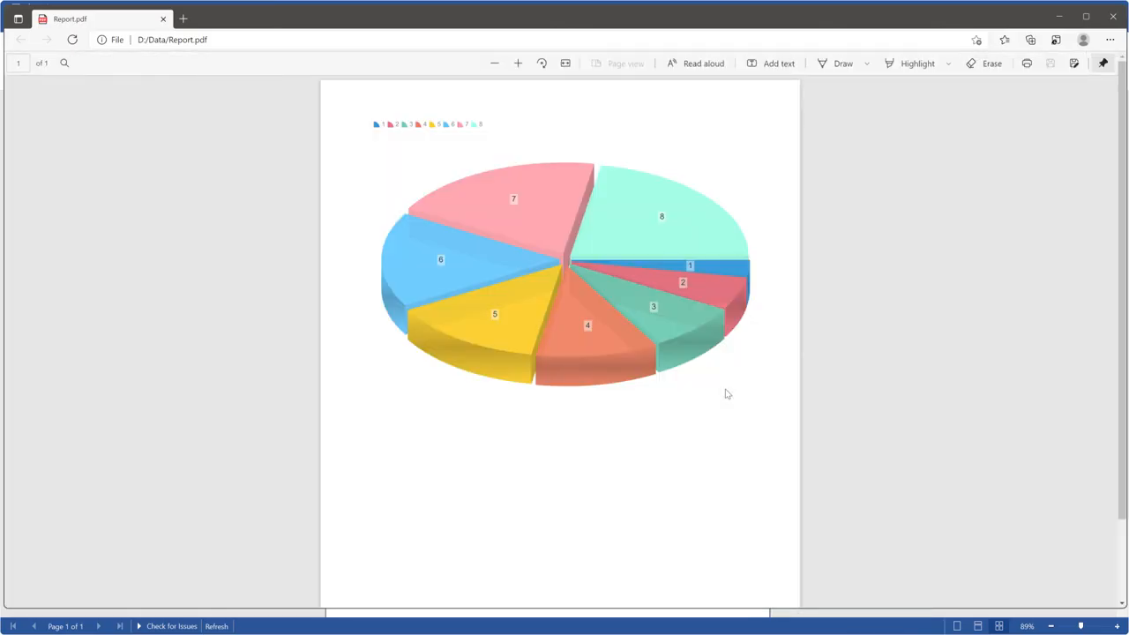